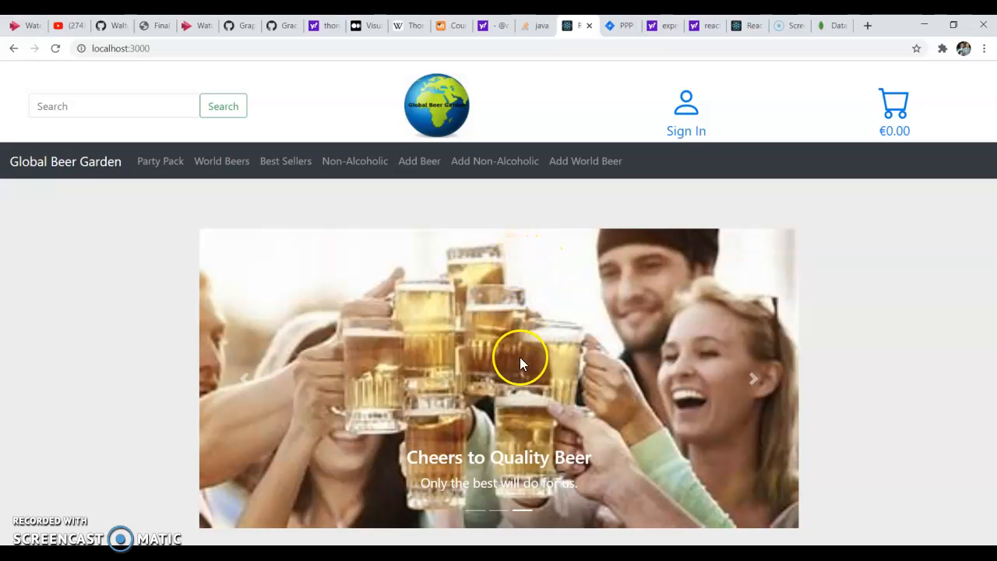
{"action": "mouse_move", "coordinate": [498, 457]}
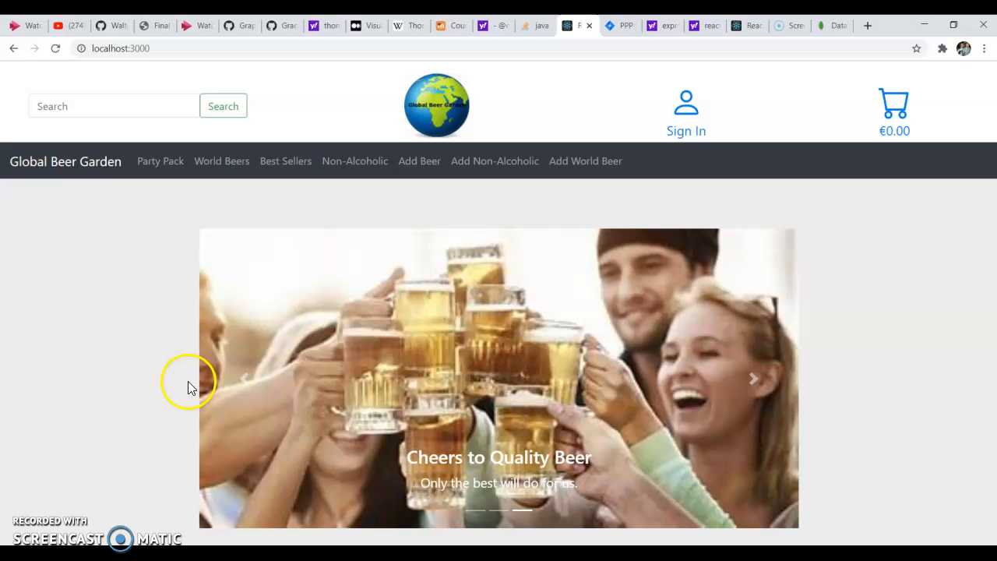
{"action": "mouse_move", "coordinate": [631, 233]}
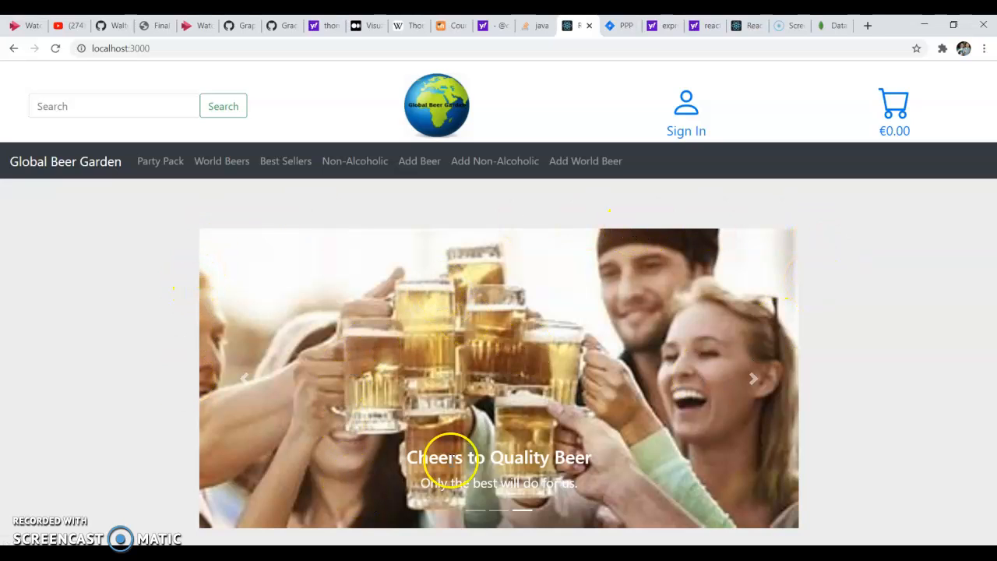
- Open the Add Beer form with type, percent, quantity, flag, price and image fields
{"action": "scroll", "scroll_direction": "down", "scroll_amount": 3}
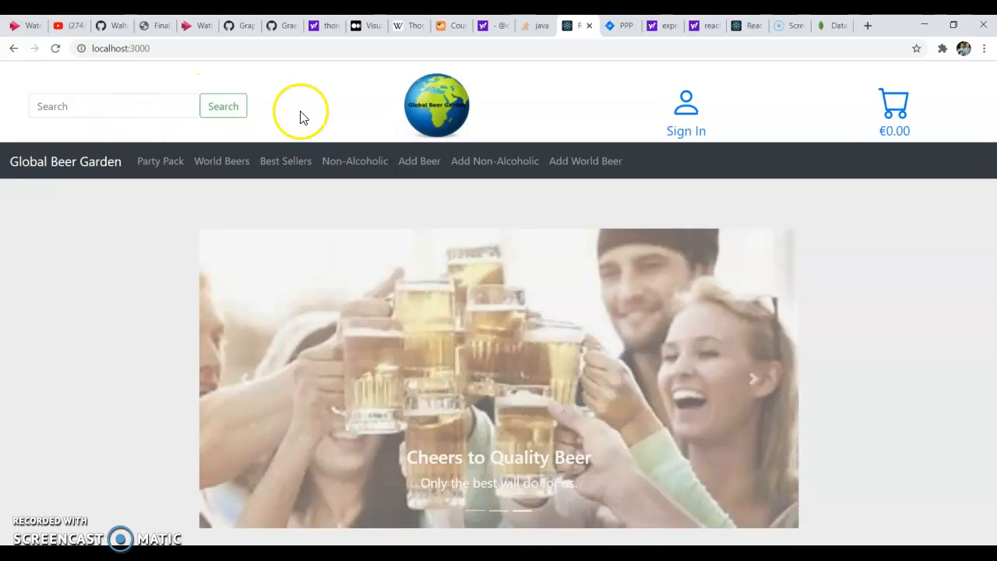
{"action": "mouse_move", "coordinate": [478, 115]}
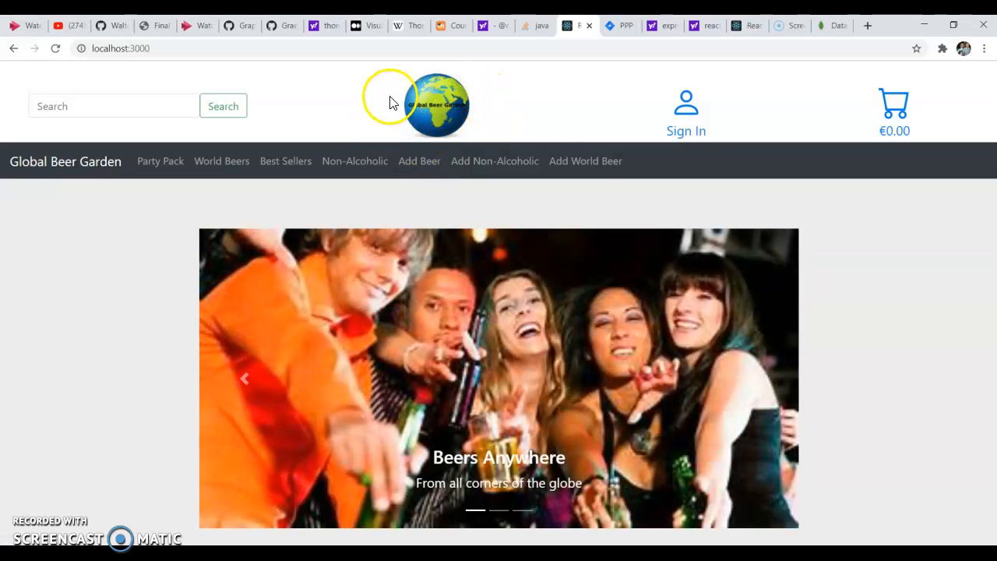
{"action": "mouse_move", "coordinate": [693, 109]}
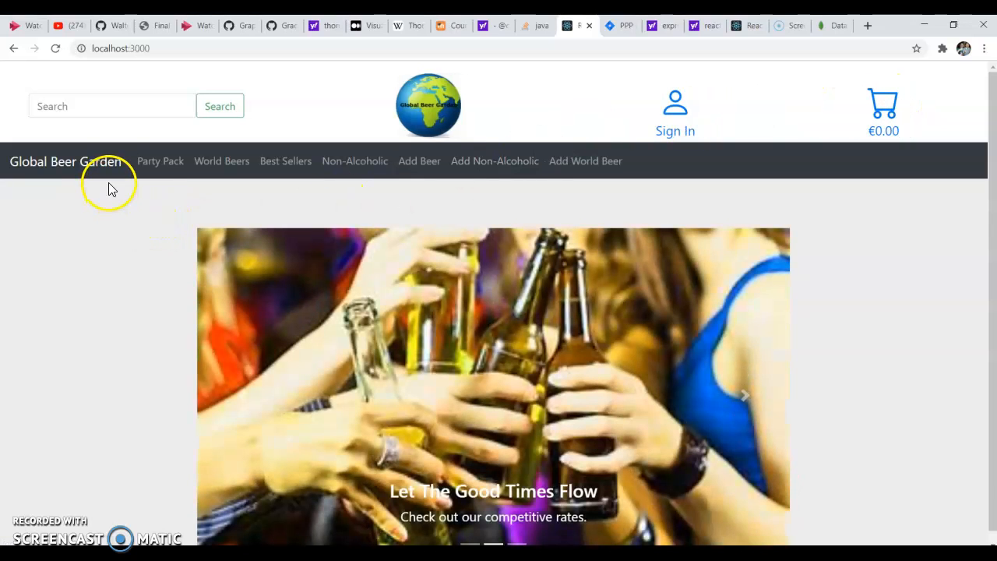
{"action": "mouse_move", "coordinate": [164, 171]}
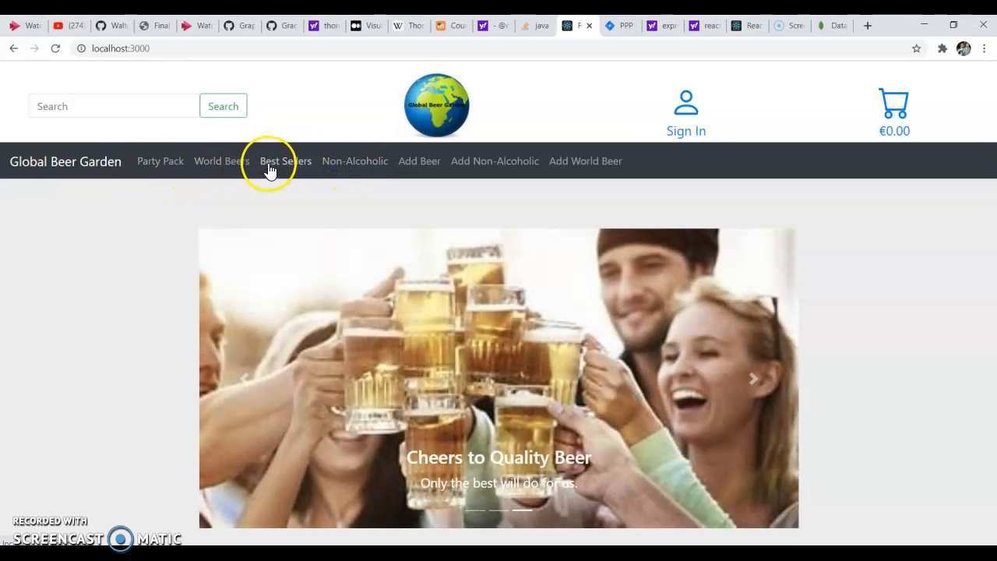
{"action": "mouse_move", "coordinate": [378, 216]}
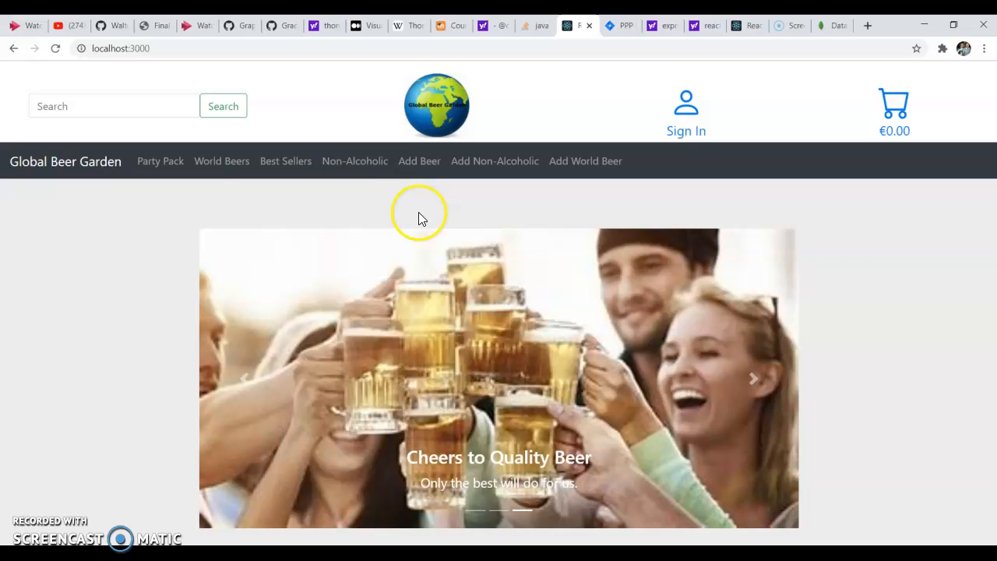
{"action": "mouse_move", "coordinate": [419, 161]}
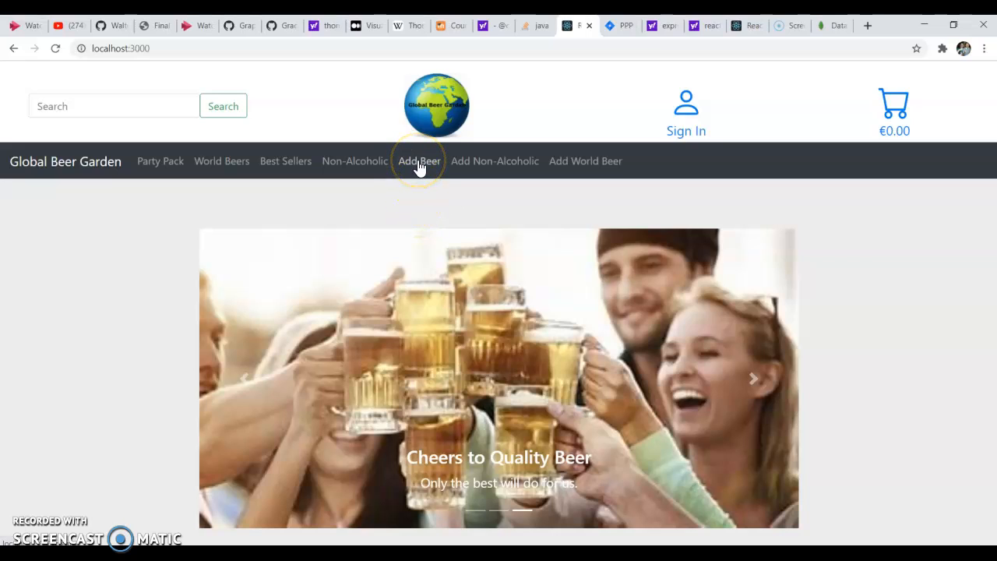
{"action": "left_click", "coordinate": [419, 160]}
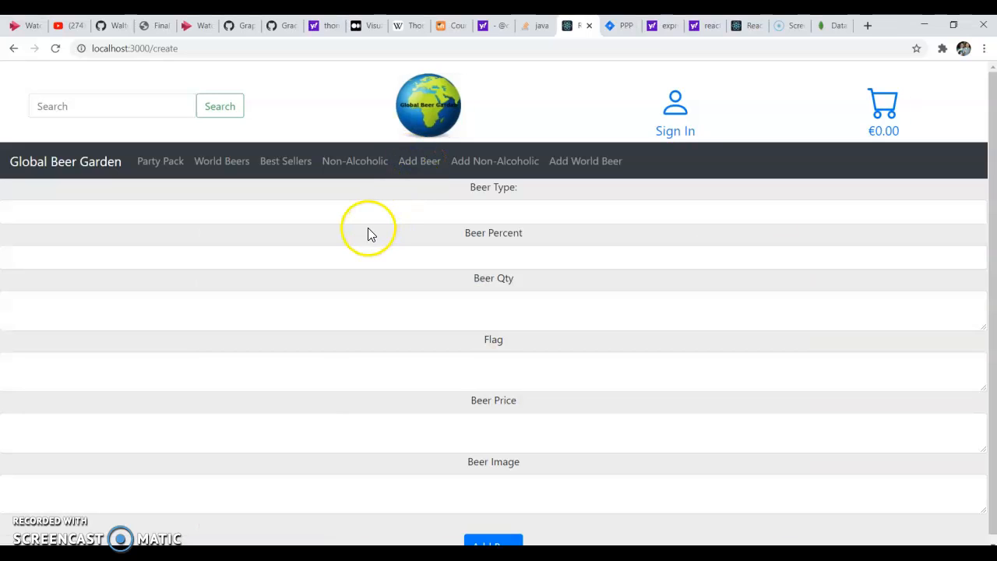
{"action": "mouse_move", "coordinate": [366, 358]}
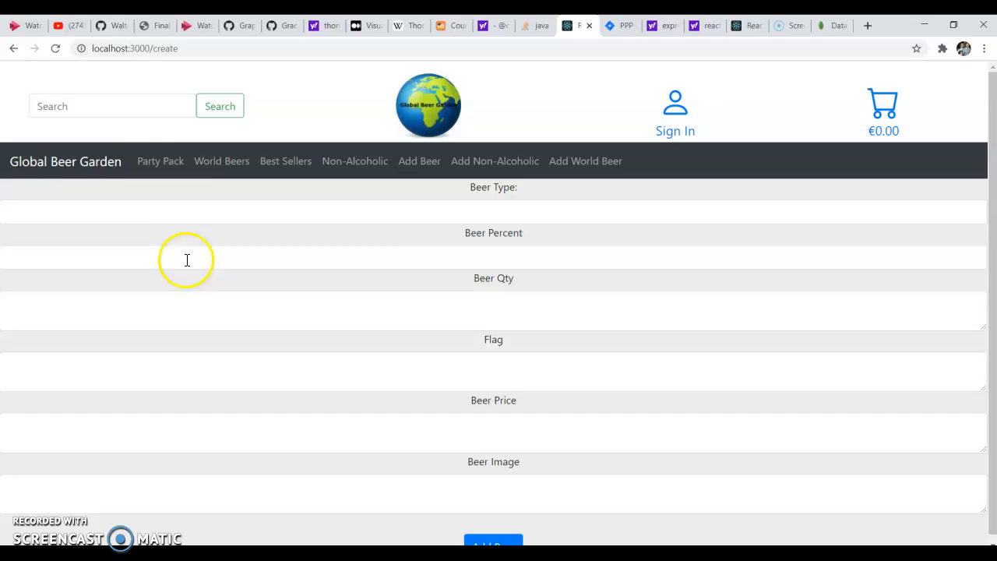
- Open Party Pack and scroll through its product cards
{"action": "left_click", "coordinate": [160, 160]}
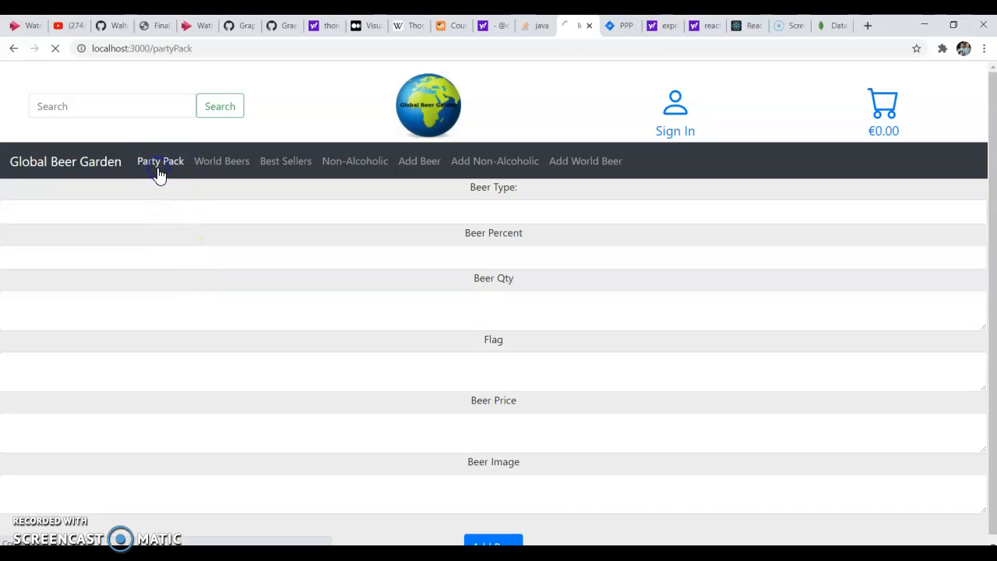
{"action": "left_click", "coordinate": [160, 161]}
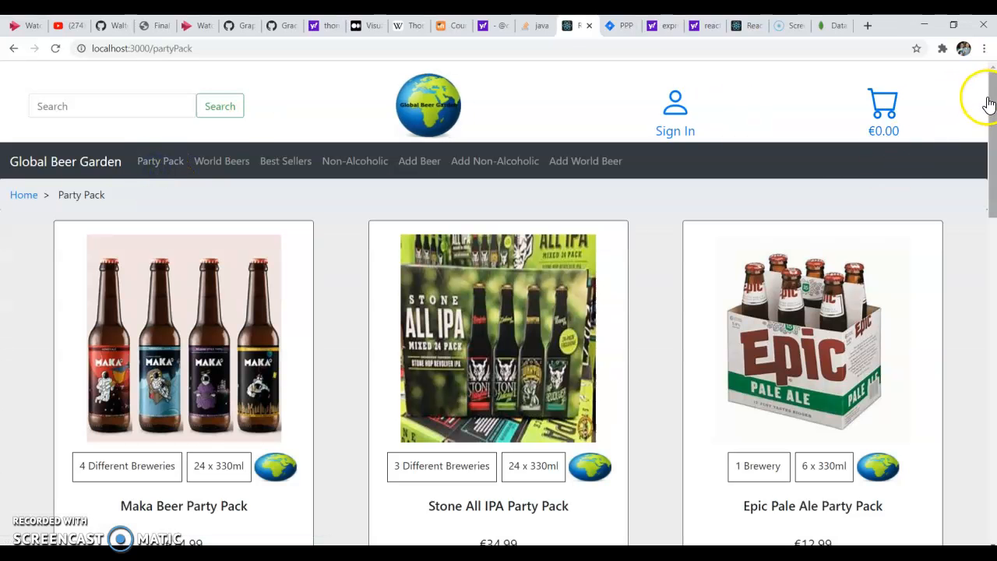
{"action": "scroll", "scroll_direction": "down", "scroll_amount": 3}
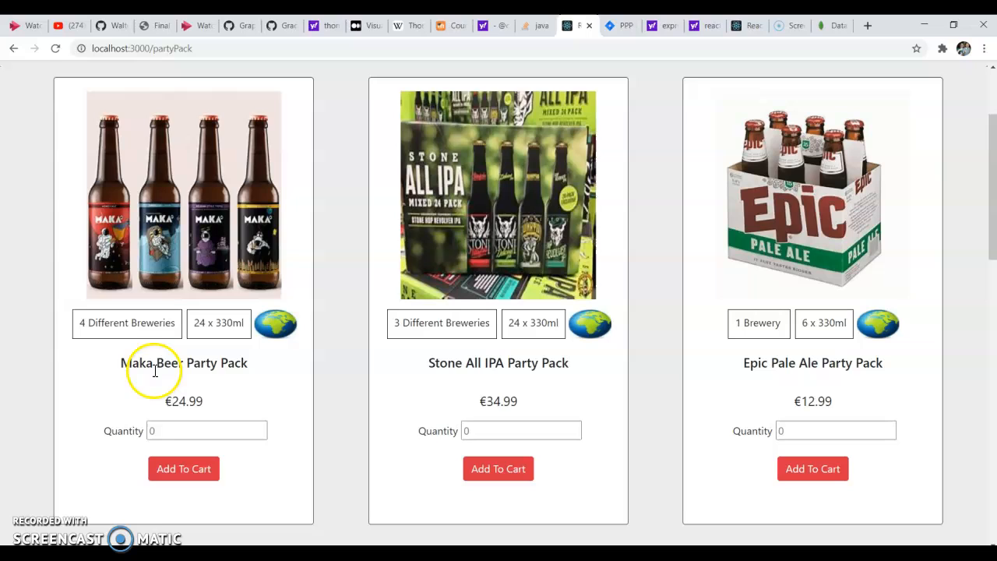
{"action": "mouse_move", "coordinate": [101, 327]}
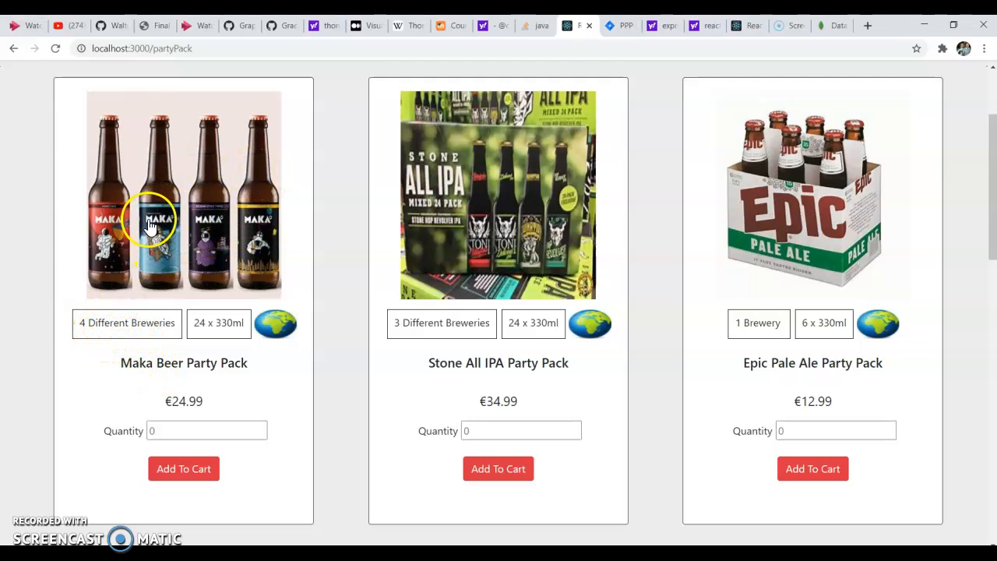
{"action": "mouse_move", "coordinate": [128, 250]}
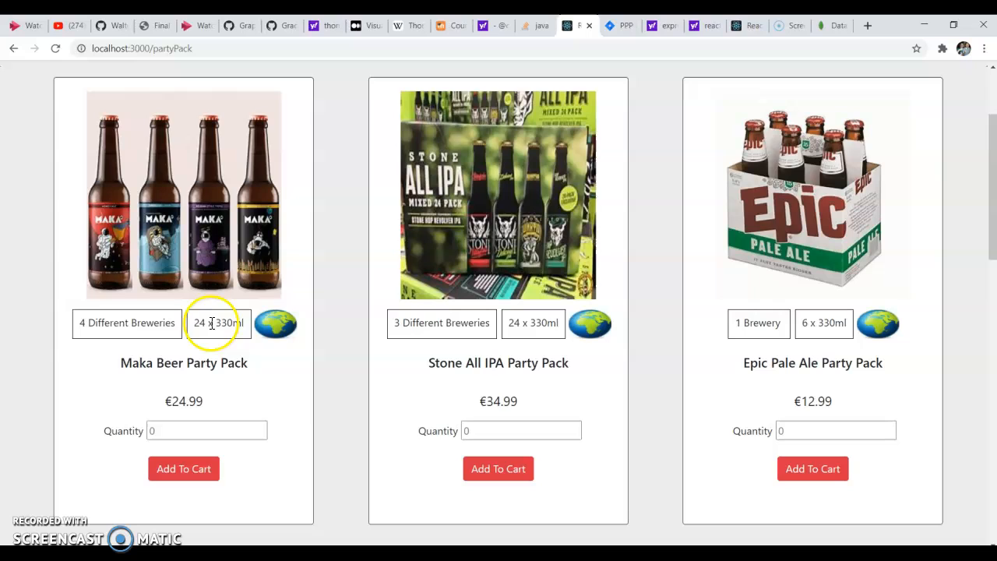
{"action": "mouse_move", "coordinate": [200, 406]}
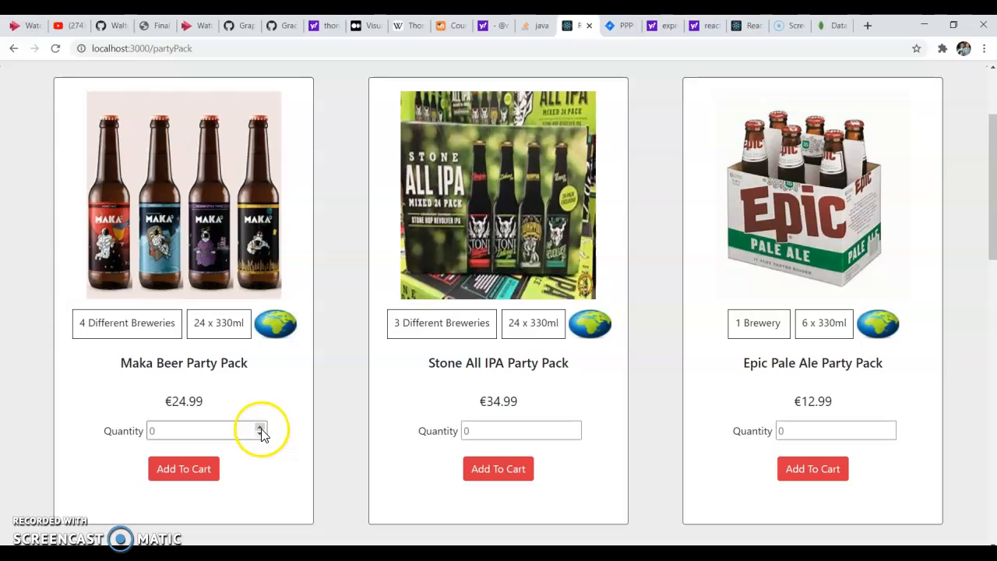
- Raise the Maka Beer Party Pack quantity twice, then show World Beers
{"action": "left_click", "coordinate": [261, 430]}
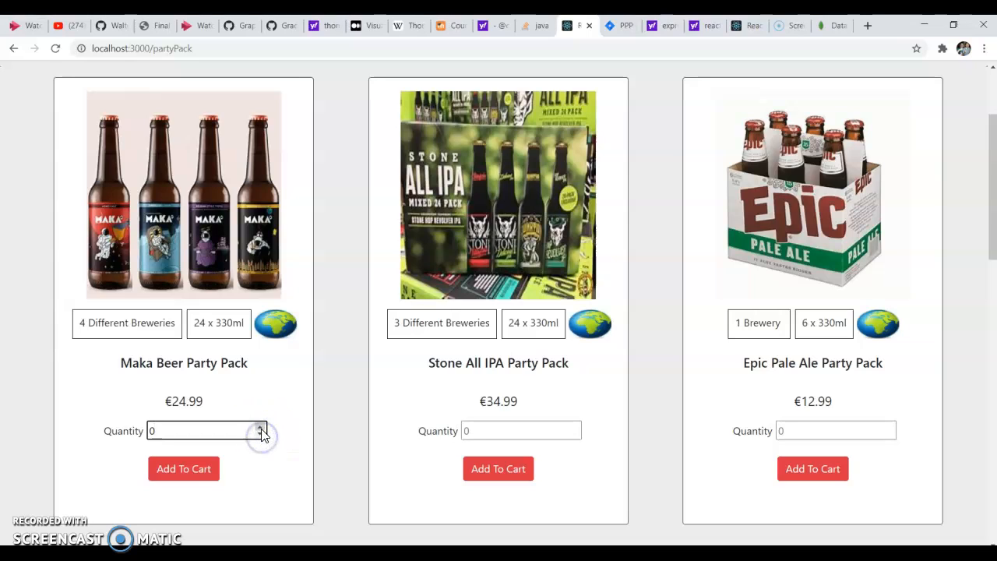
{"action": "left_click", "coordinate": [261, 427]}
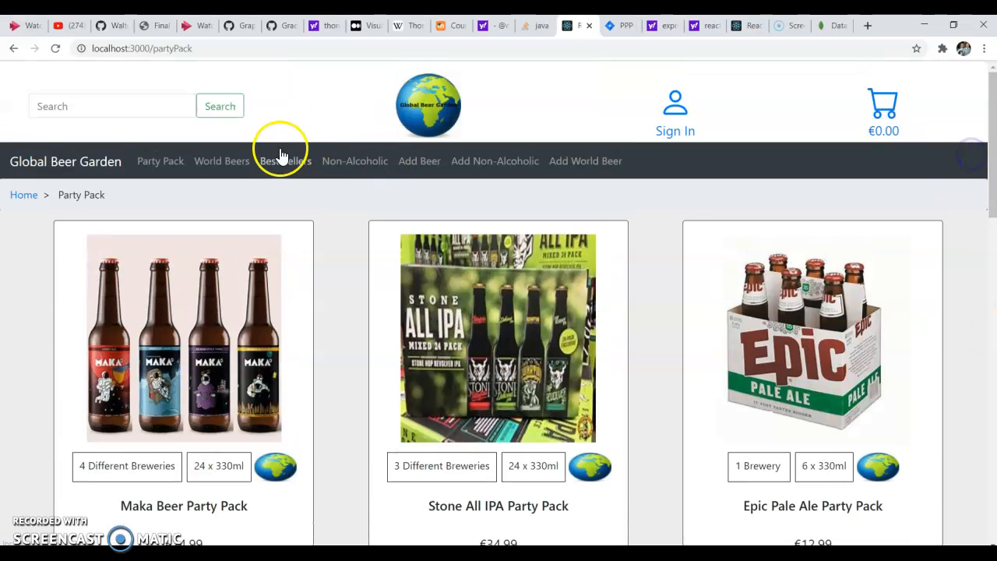
{"action": "left_click", "coordinate": [221, 161]}
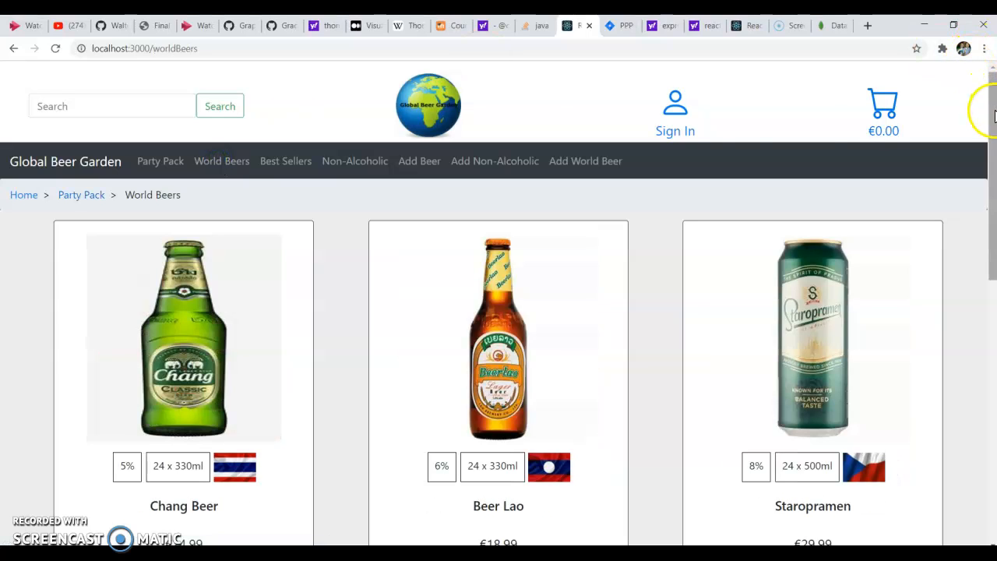
{"action": "mouse_move", "coordinate": [326, 180]}
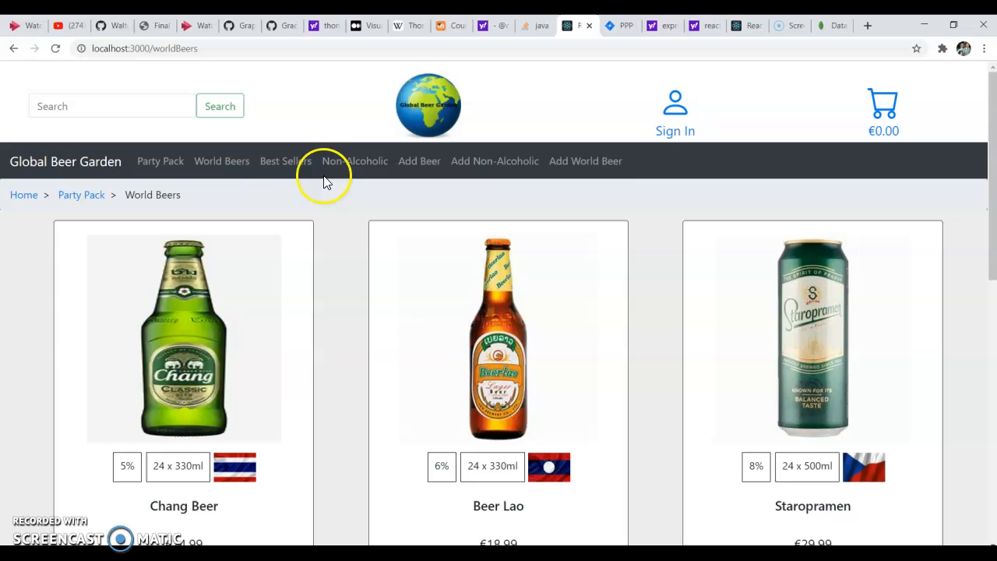
- Show Best Sellers with its lone 'Hello From World best Sellers' heading
{"action": "left_click", "coordinate": [285, 160]}
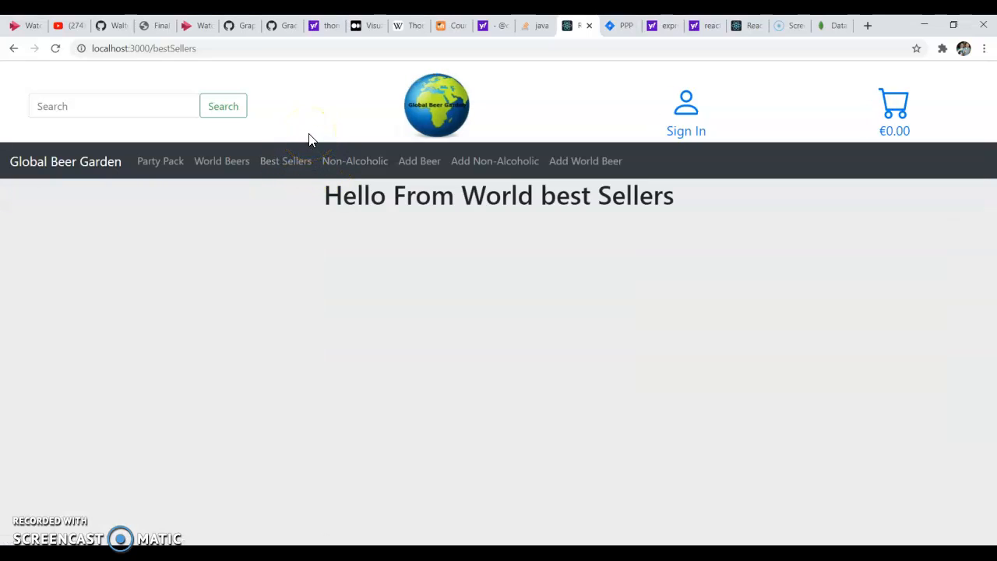
{"action": "mouse_move", "coordinate": [345, 160]}
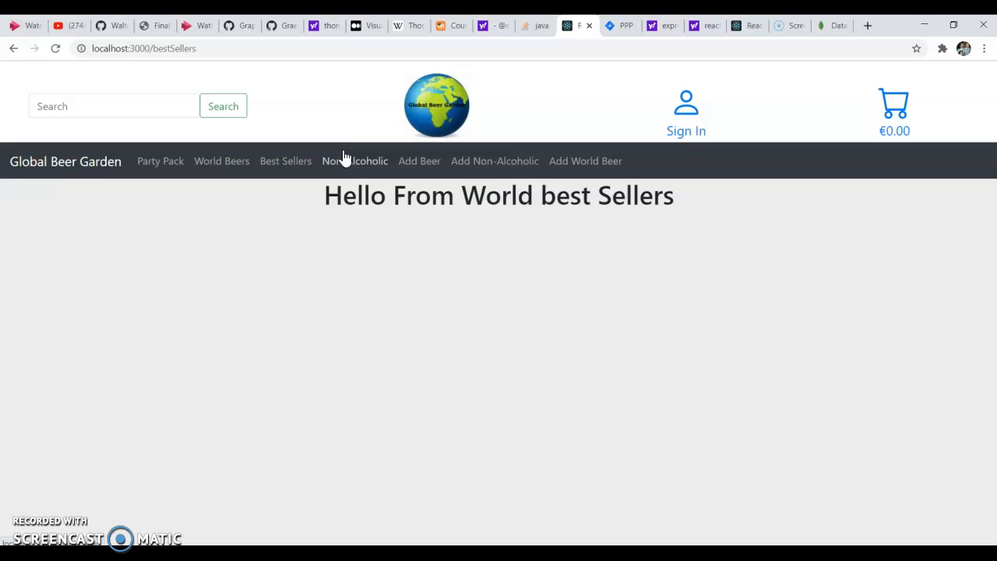
{"action": "left_click", "coordinate": [354, 161]}
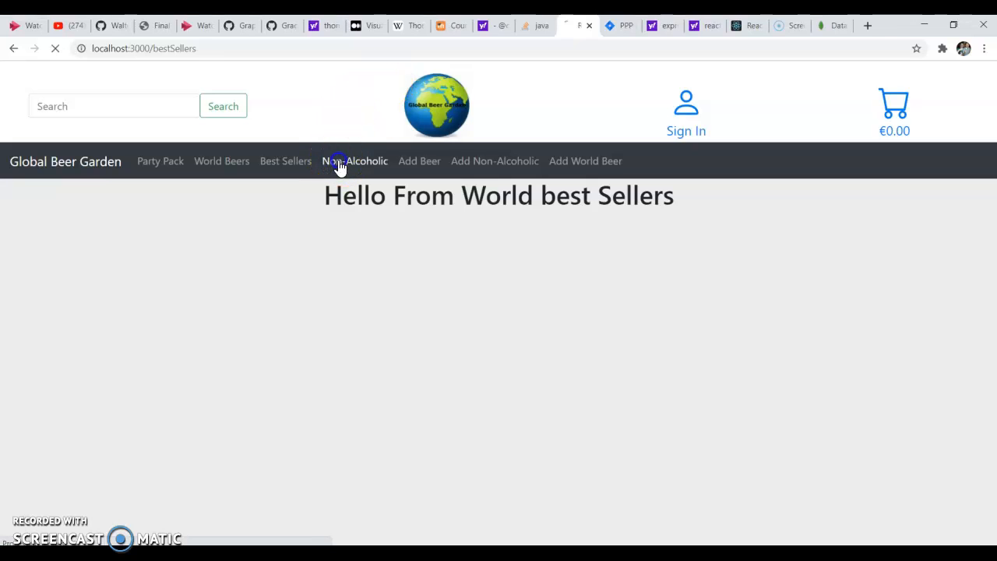
- Scroll the Non-Alcoholic beer list, then bring up the empty sign-in form
{"action": "left_click", "coordinate": [354, 162]}
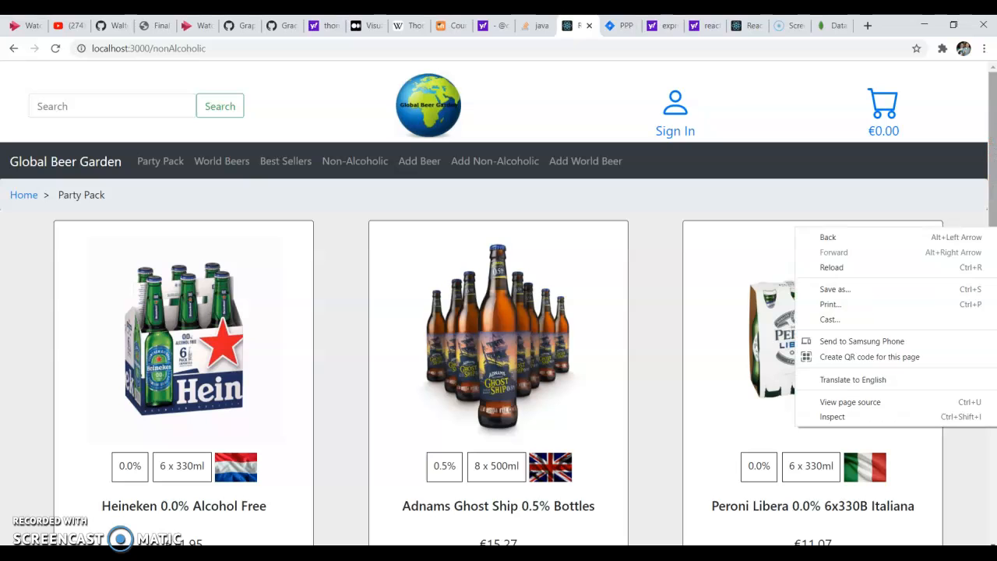
{"action": "scroll", "scroll_direction": "down", "scroll_amount": 3}
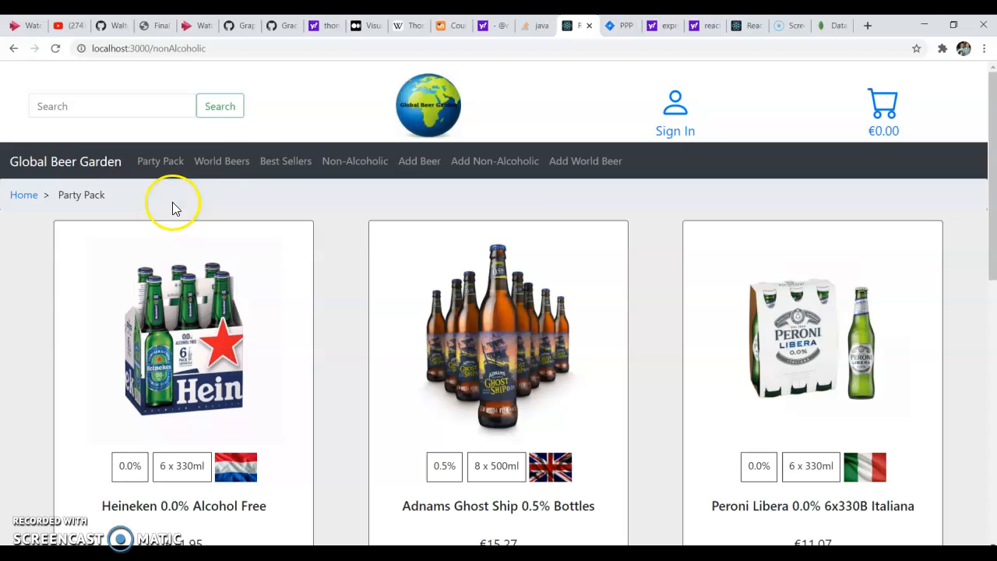
{"action": "left_click", "coordinate": [675, 109]}
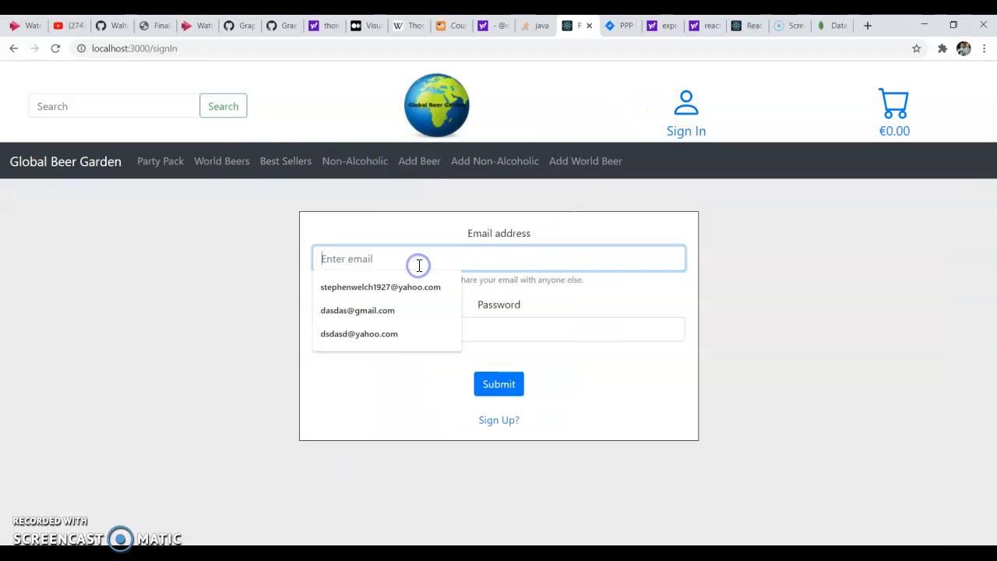
{"action": "right_click", "coordinate": [489, 330]}
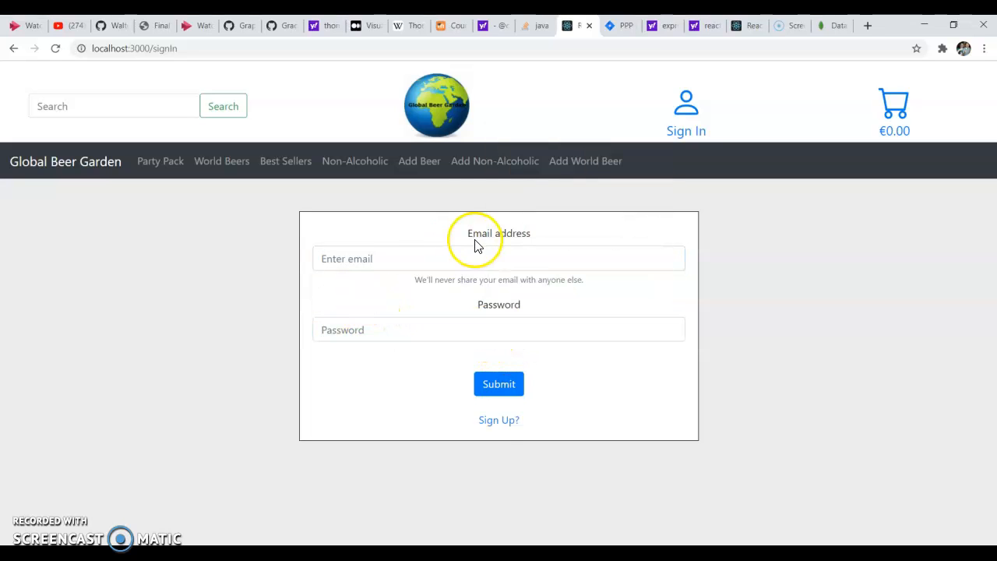
{"action": "left_click", "coordinate": [498, 420]}
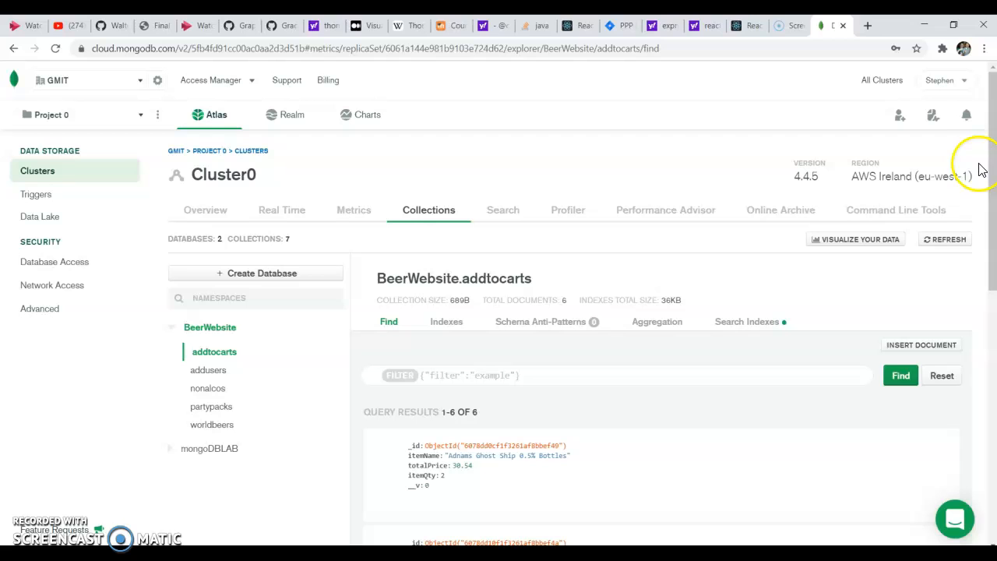
- Review the six BeerWebsite.addtocarts documents, then return to localhost:3000/createAccount
{"action": "right_click", "coordinate": [982, 169]}
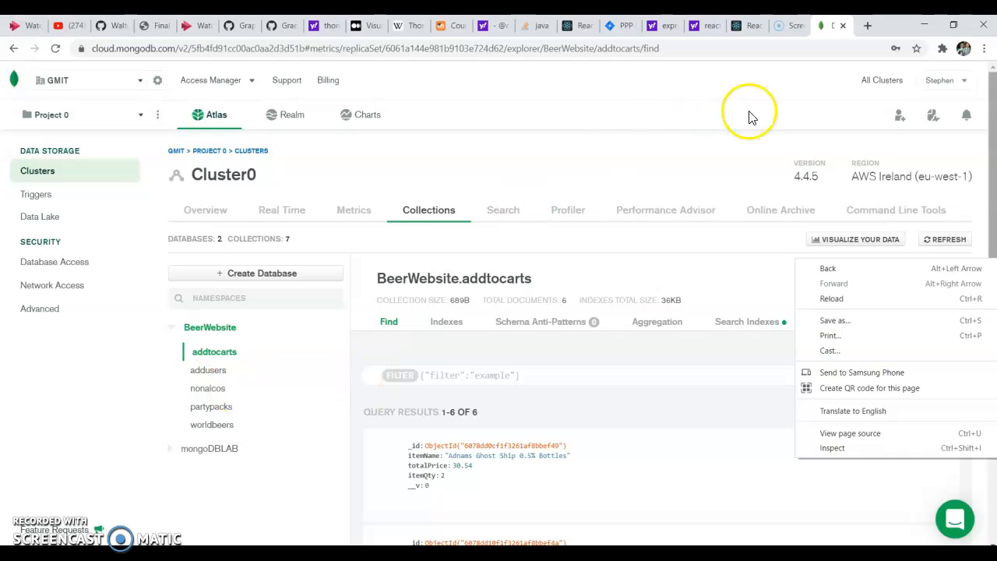
{"action": "left_click", "coordinate": [737, 25]}
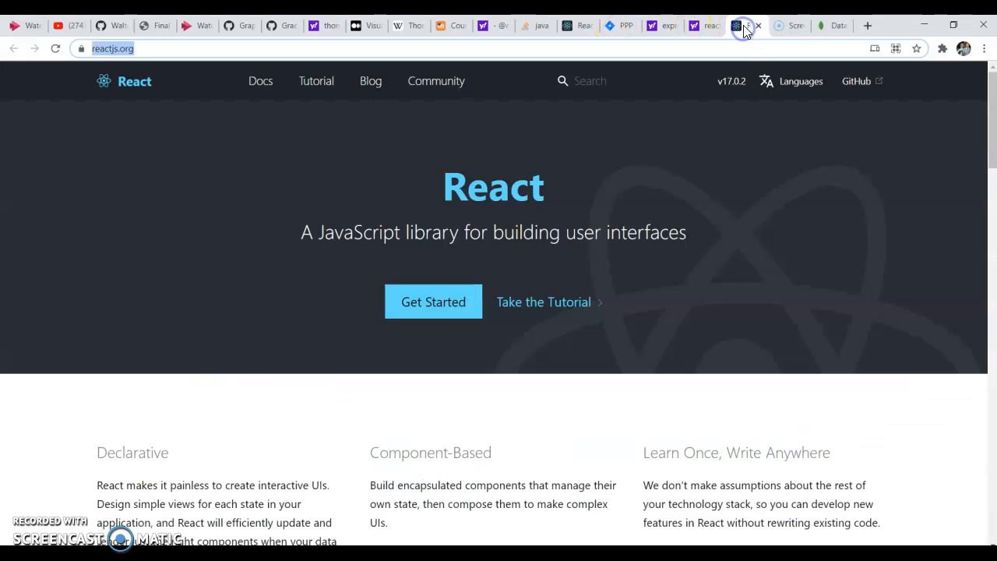
{"action": "right_click", "coordinate": [737, 25]}
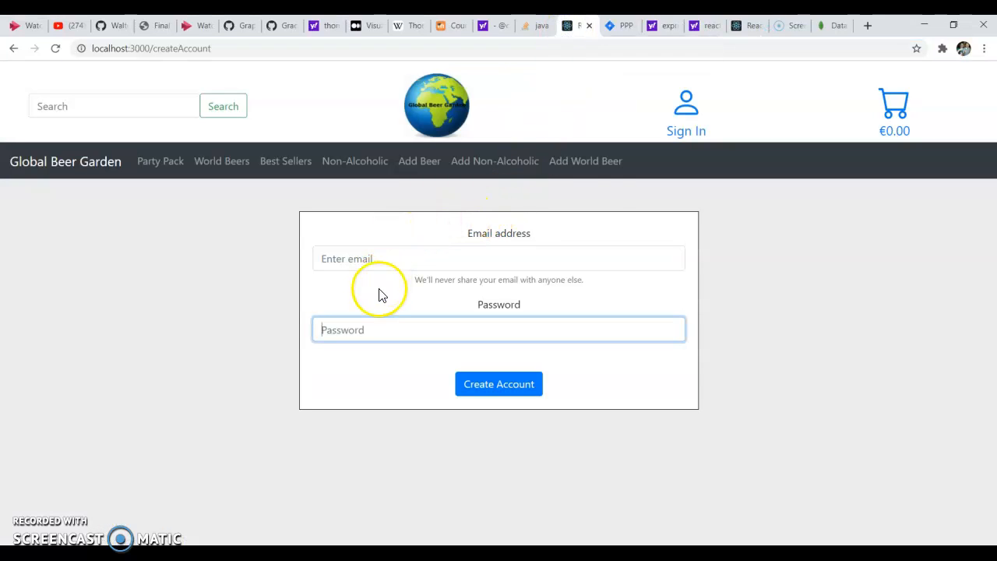
{"action": "right_click", "coordinate": [894, 109]}
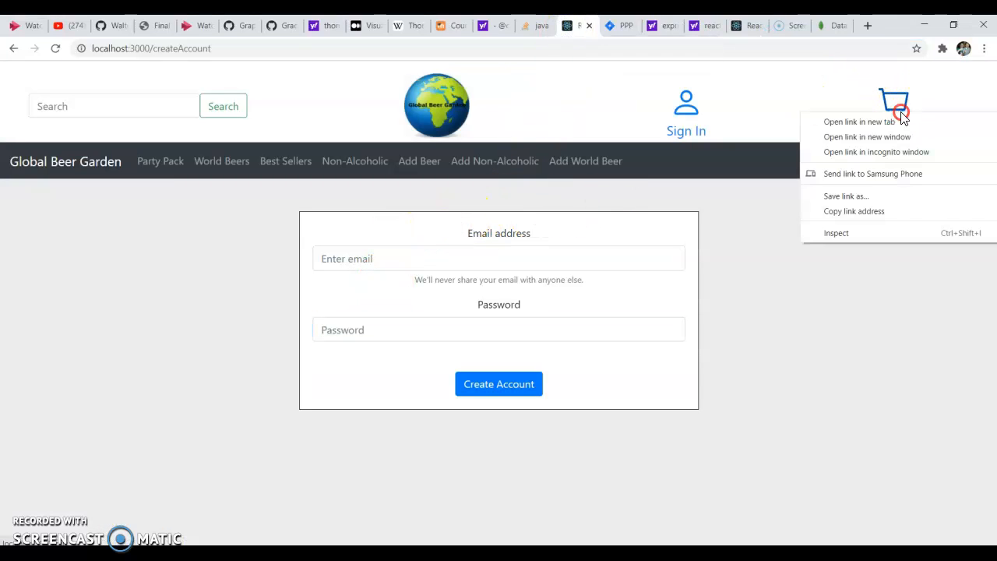
- Go to the cart and remove Adnams Ghost Ship 0.5% Bottles
{"action": "left_click", "coordinate": [893, 105]}
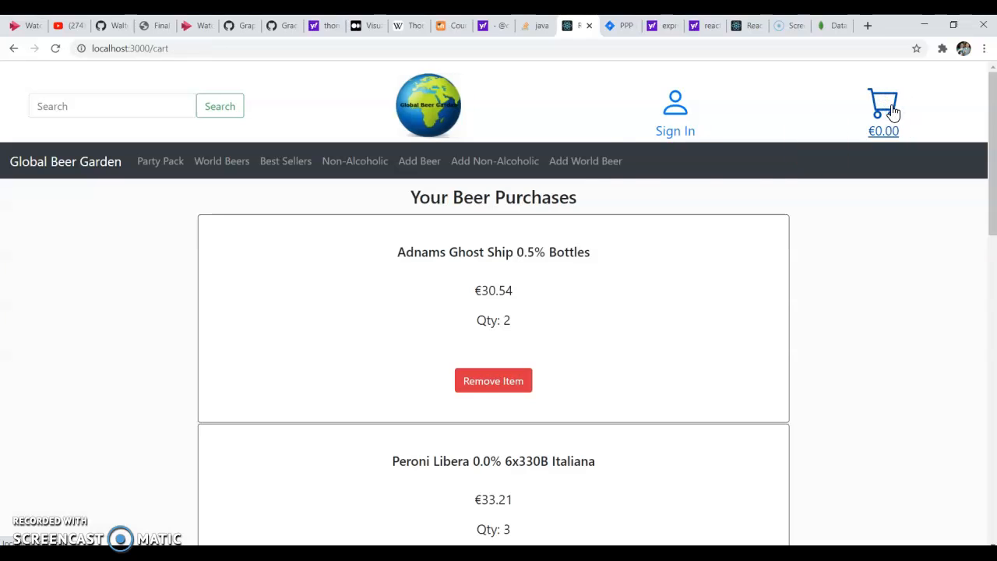
{"action": "mouse_move", "coordinate": [178, 212]}
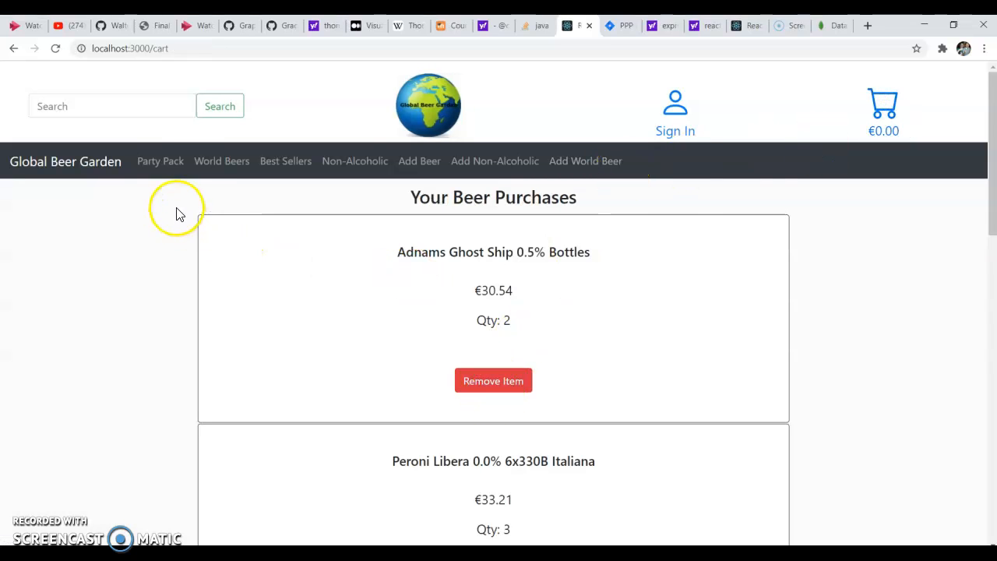
{"action": "mouse_move", "coordinate": [199, 162]}
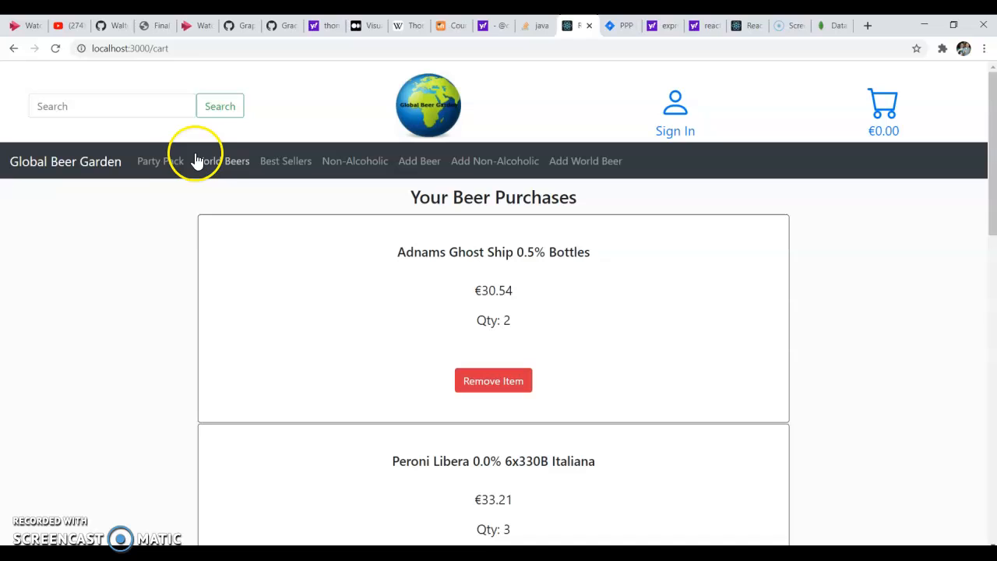
{"action": "mouse_move", "coordinate": [305, 183]}
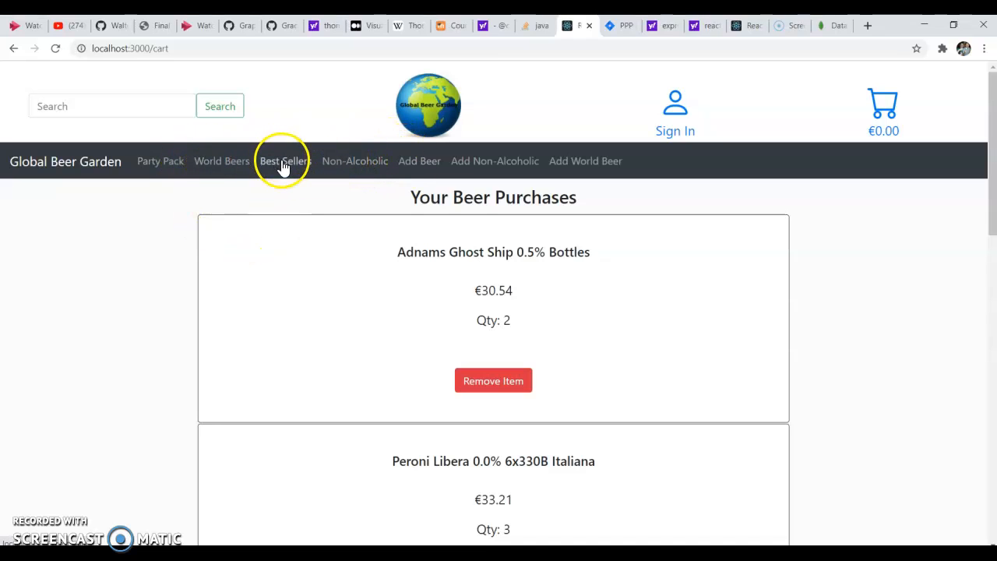
{"action": "mouse_move", "coordinate": [884, 105]}
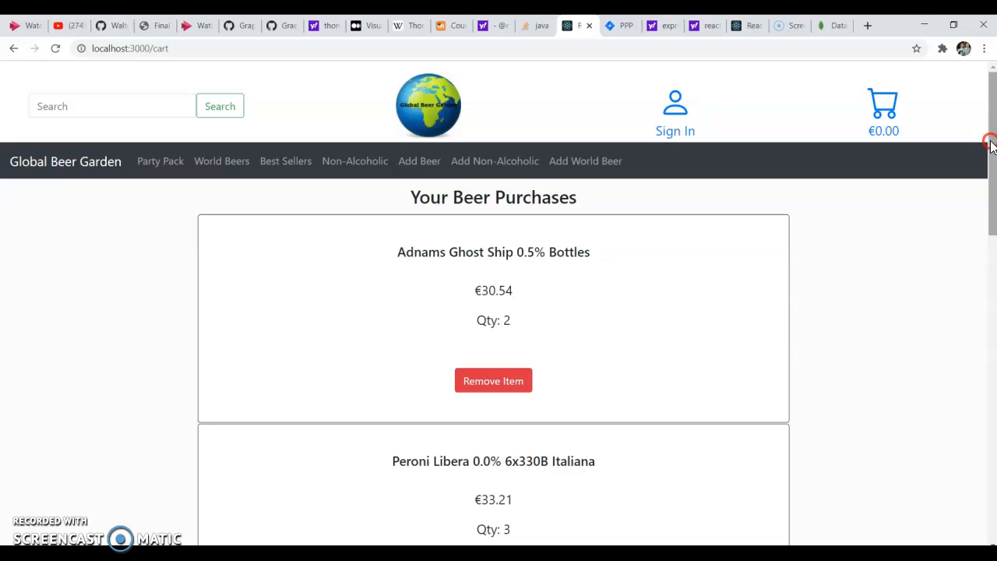
{"action": "scroll", "scroll_direction": "down", "scroll_amount": 3}
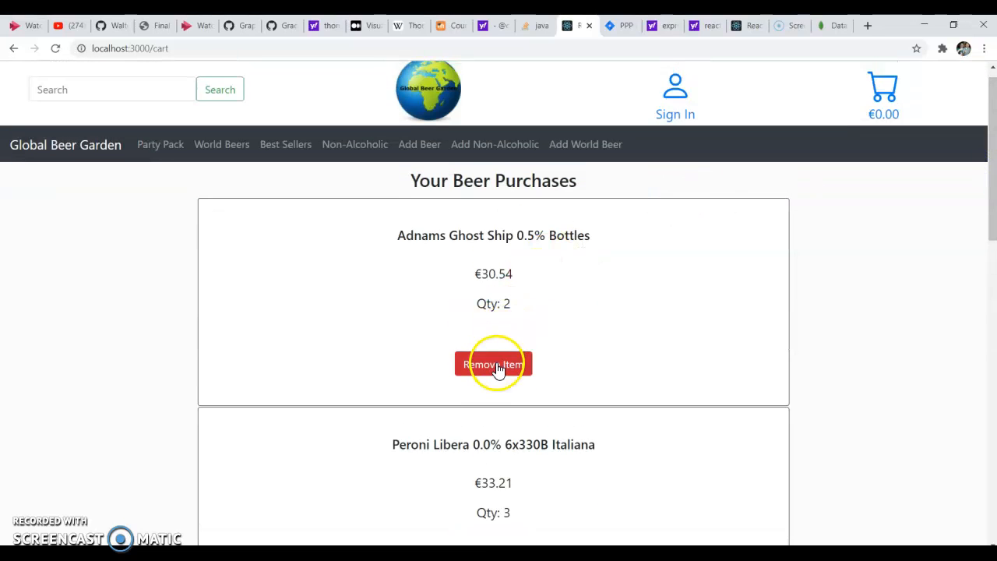
{"action": "left_click", "coordinate": [493, 363]}
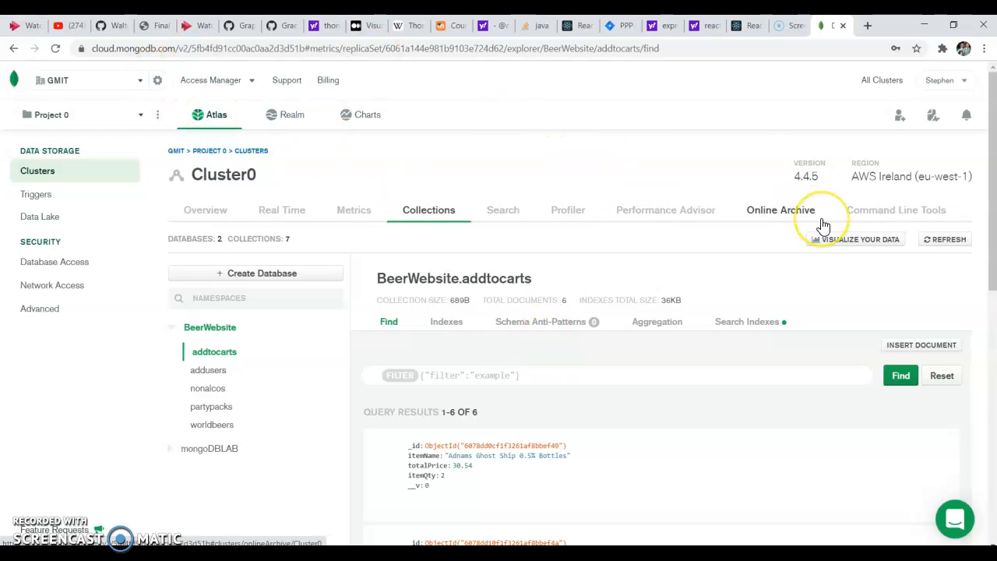
- Leave the Atlas addtocarts view for the shop's Party Pack tab
{"action": "key", "text": "alt+tab"}
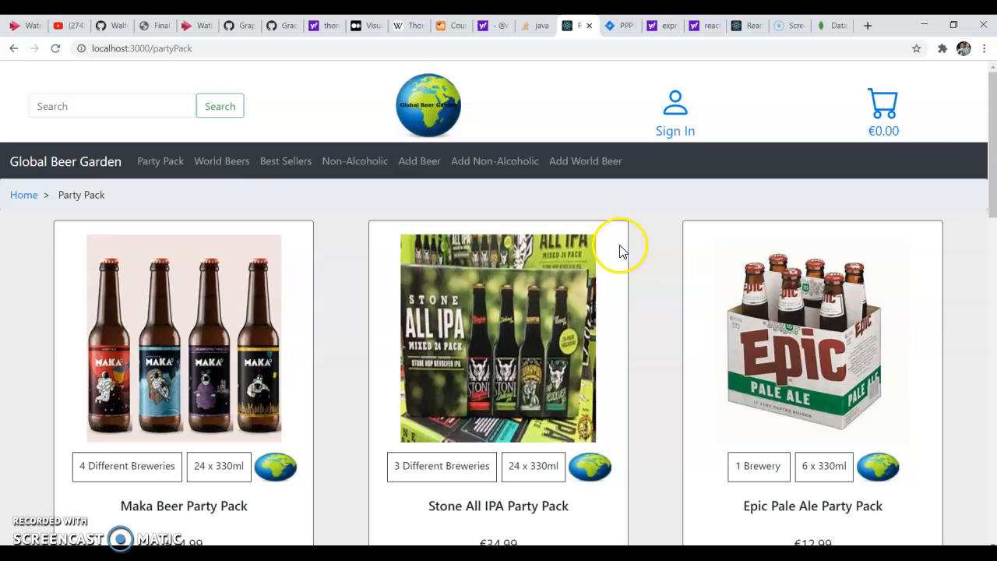
- Enter quantity 1 for the Maka Beer Party Pack and add it to cart
{"action": "scroll", "scroll_direction": "down", "scroll_amount": 3}
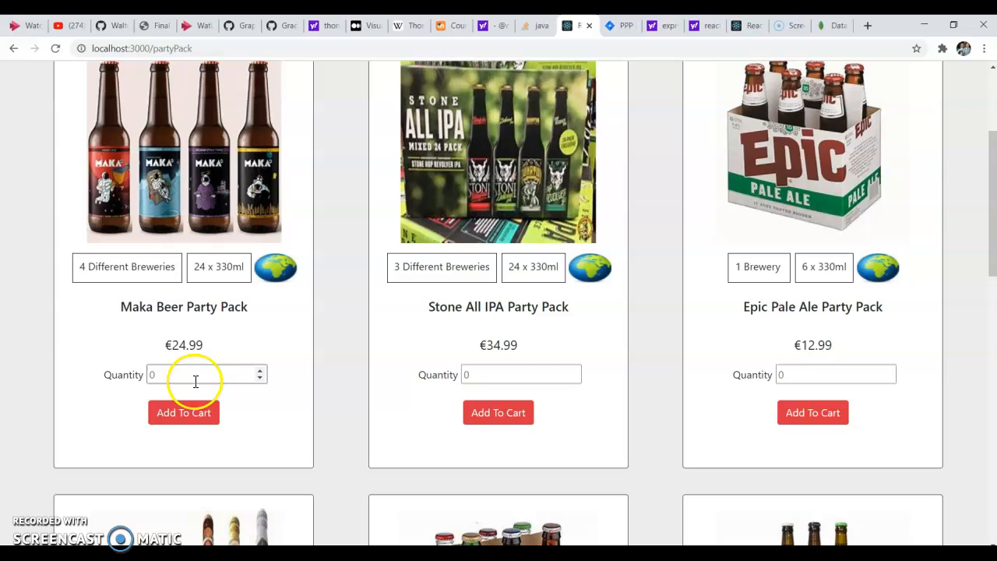
{"action": "left_click", "coordinate": [259, 370]}
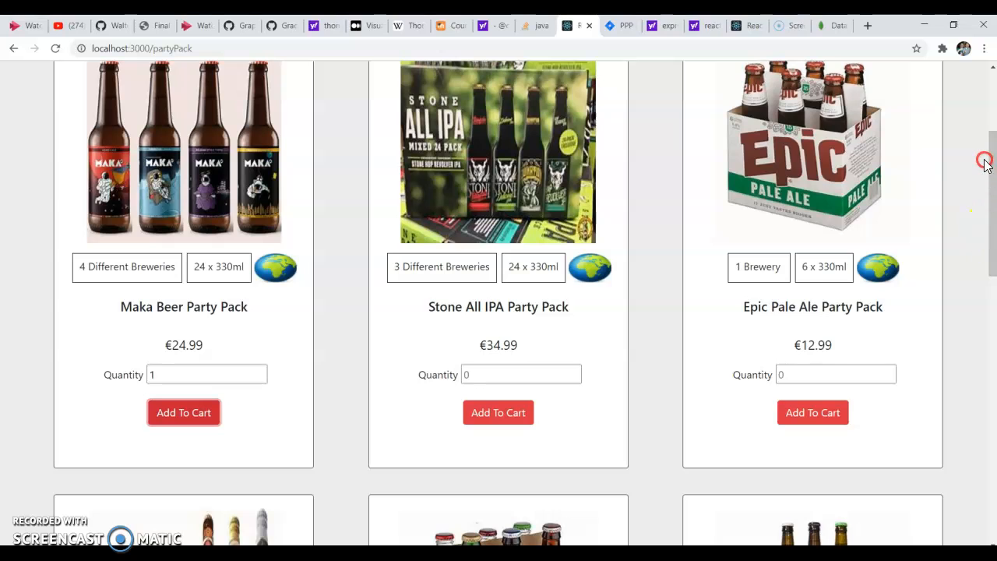
{"action": "scroll", "scroll_direction": "up", "scroll_amount": 3}
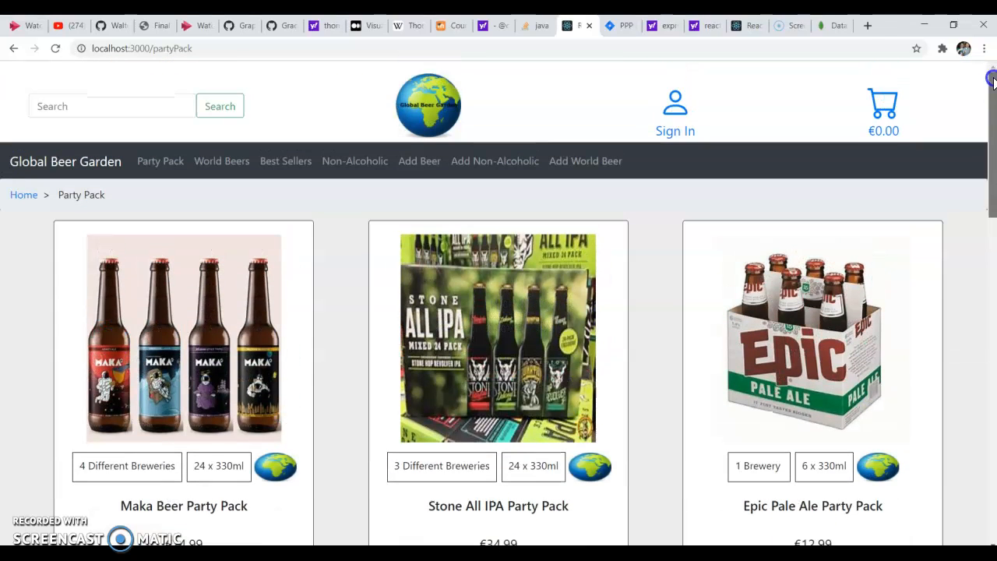
- Scroll the cart to find Maka Beer Party Pack at €24.99, quantity 1
{"action": "left_click", "coordinate": [893, 105]}
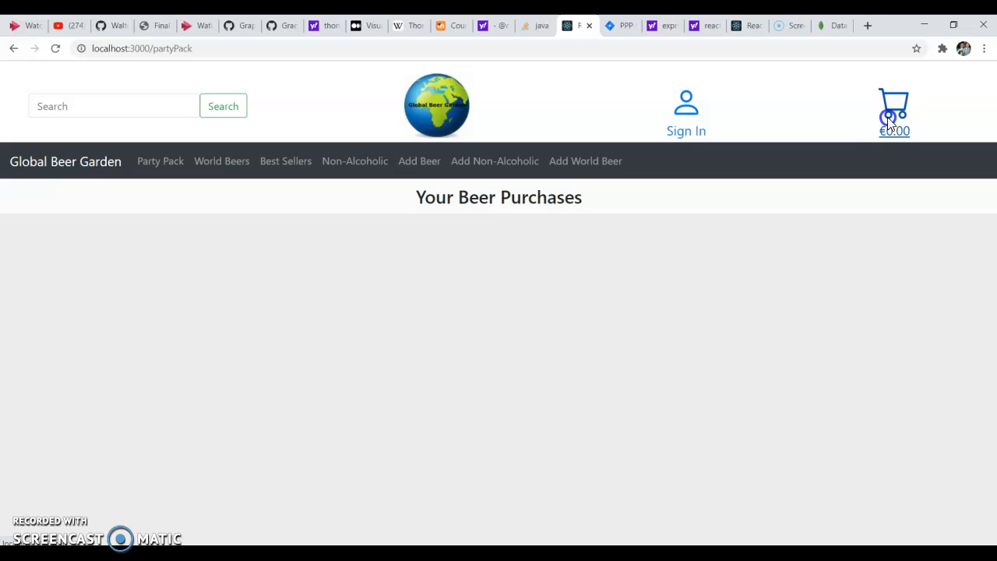
{"action": "left_click", "coordinate": [893, 105]}
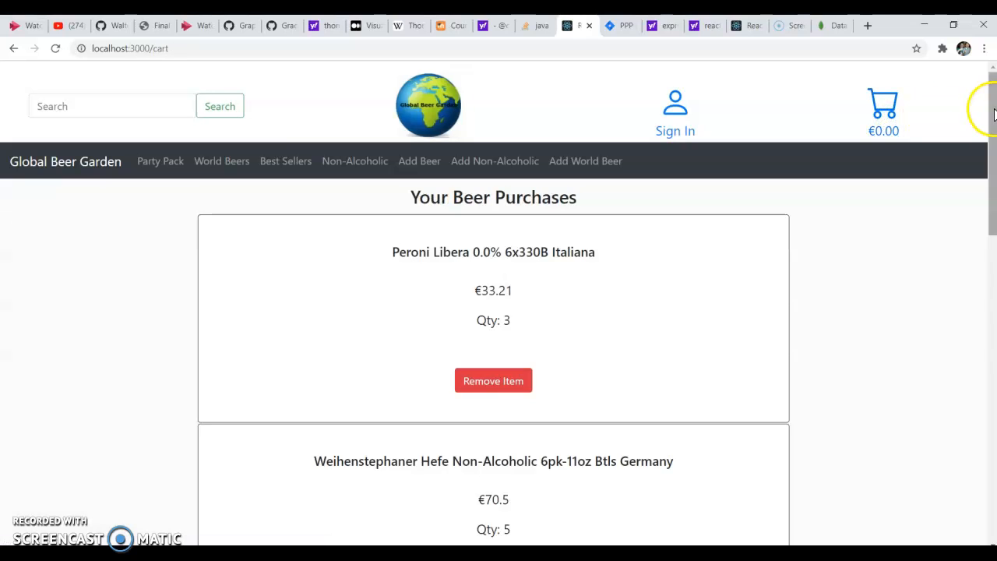
{"action": "scroll", "scroll_direction": "down", "scroll_amount": 3}
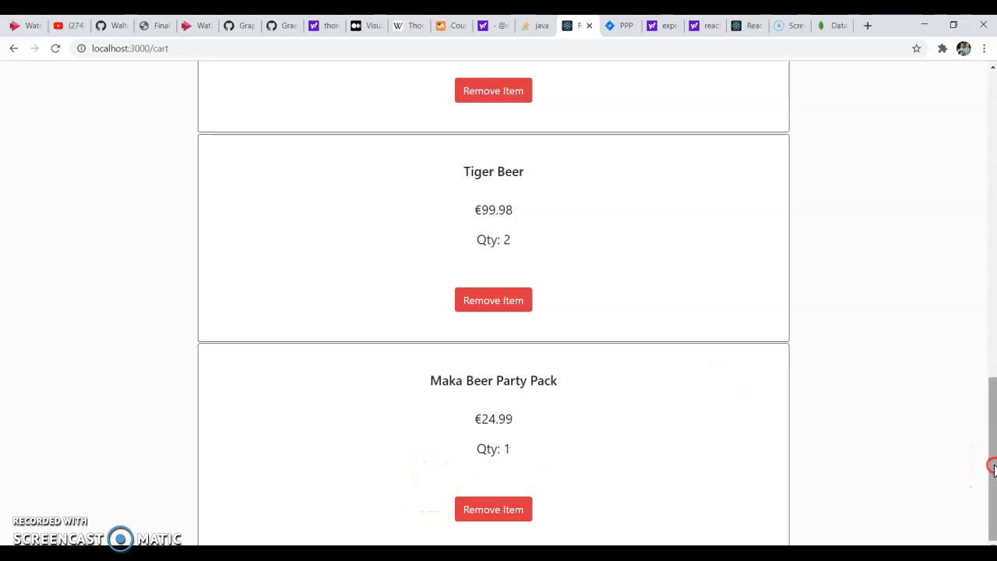
{"action": "mouse_move", "coordinate": [990, 450]}
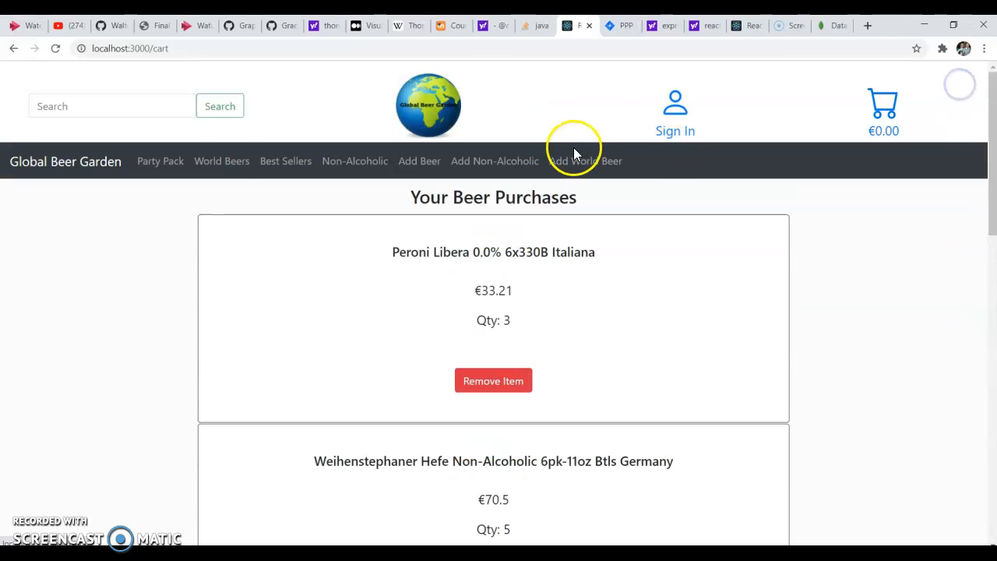
{"action": "mouse_move", "coordinate": [387, 161]}
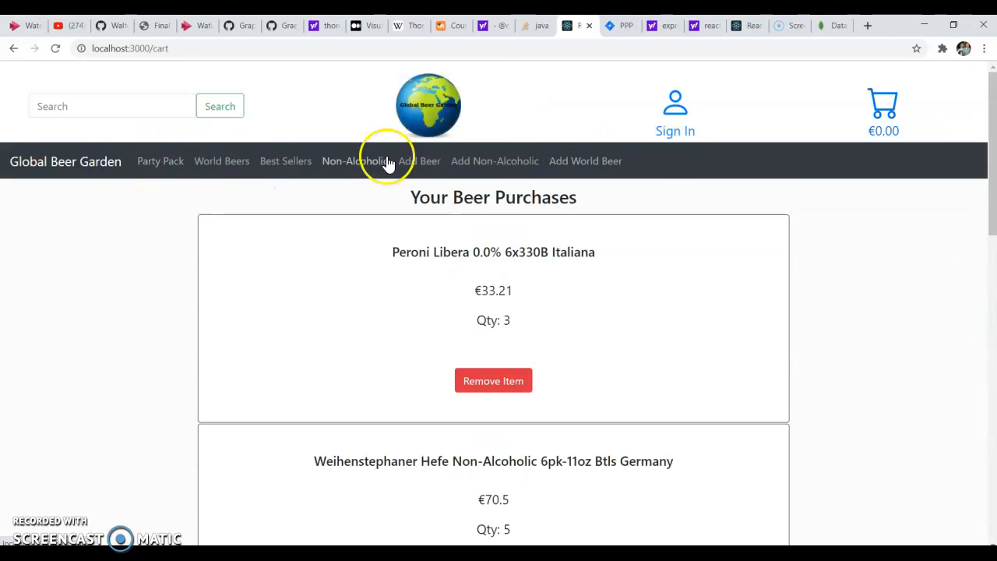
- Visit the Add Beer form and World Beers, ending on the Party Pack page
{"action": "left_click", "coordinate": [420, 161]}
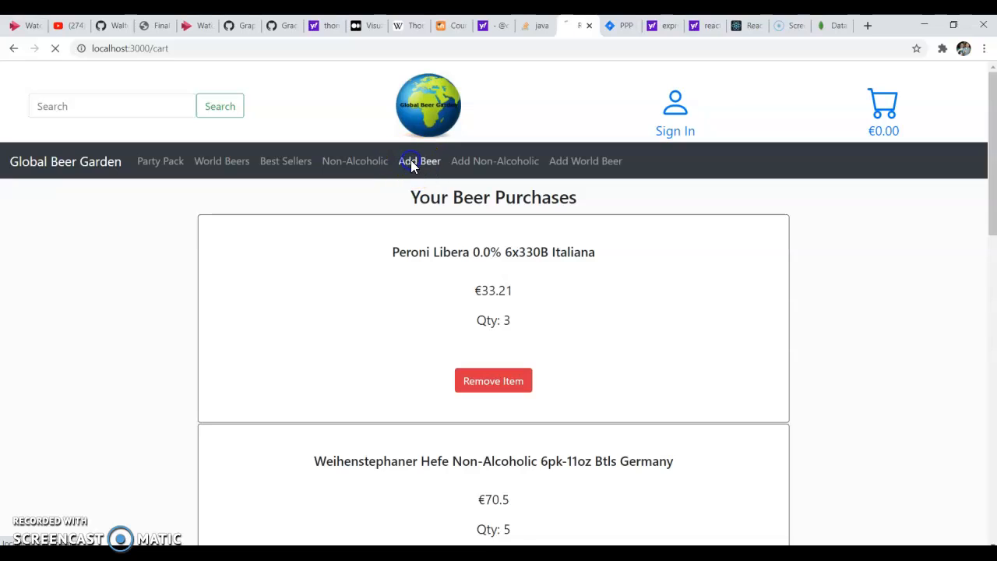
{"action": "left_click", "coordinate": [419, 161]}
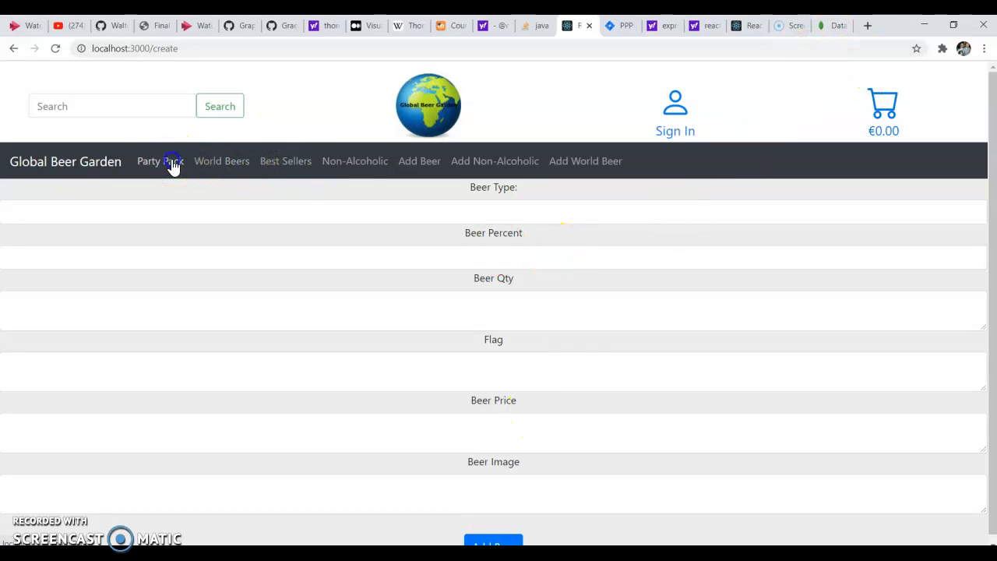
{"action": "left_click", "coordinate": [222, 160]}
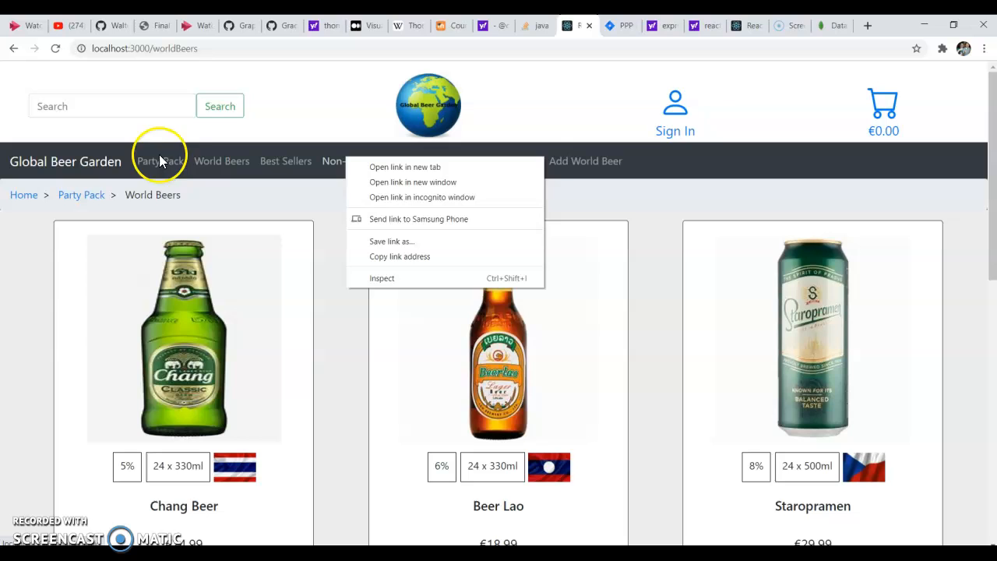
{"action": "left_click", "coordinate": [160, 161]}
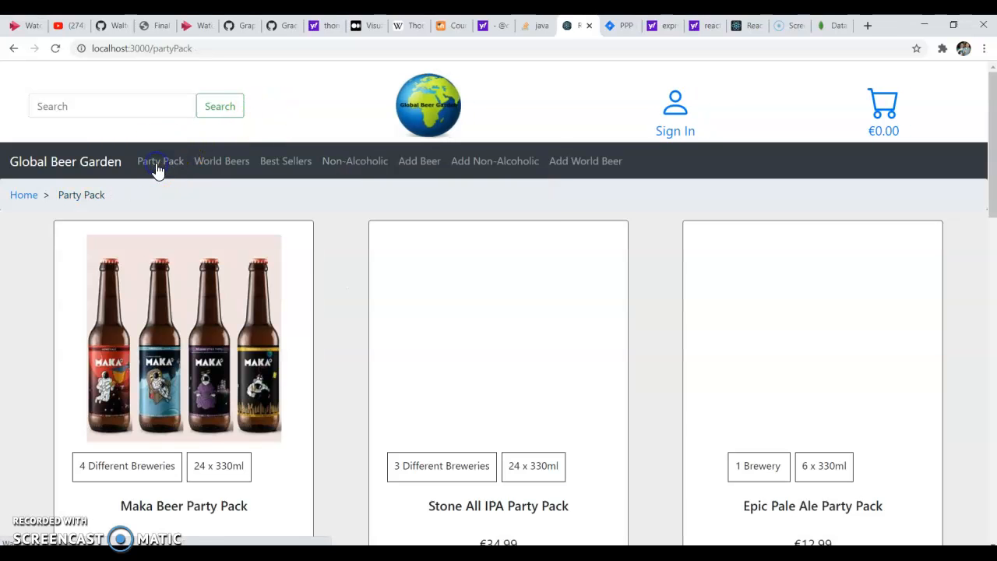